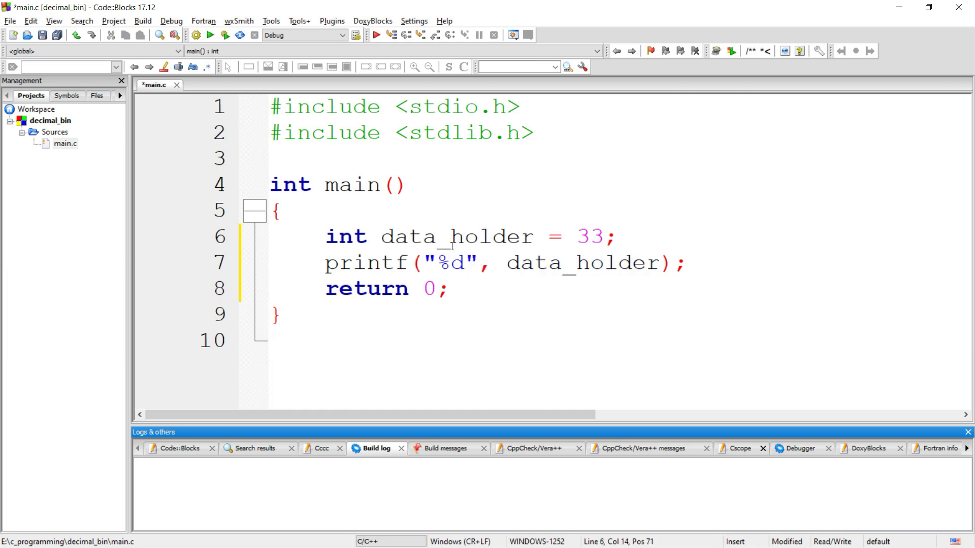
- Highlight 33, main's parentheses, int and data_holder in main.c, then Alt+Tab away
{"action": "left_click", "coordinate": [606, 237]}
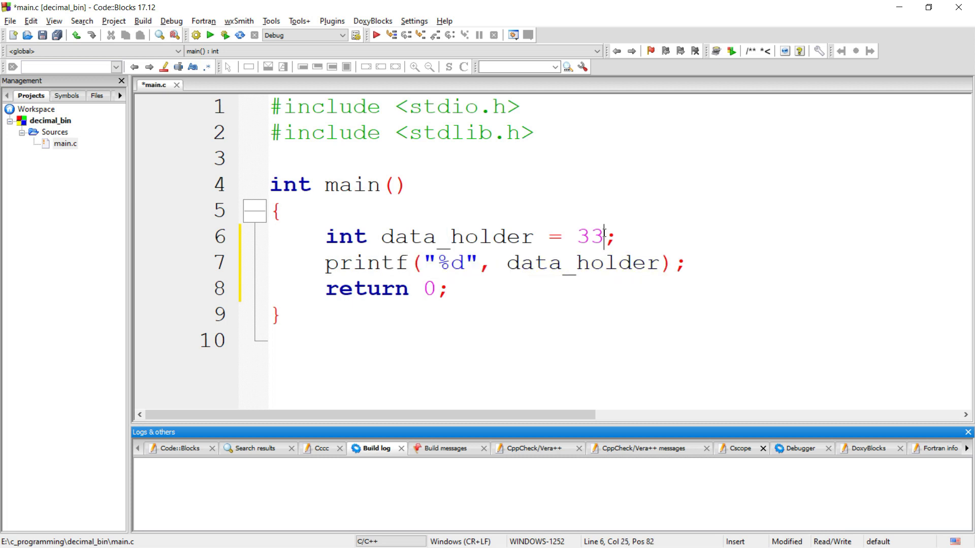
{"action": "double_click", "coordinate": [457, 237]}
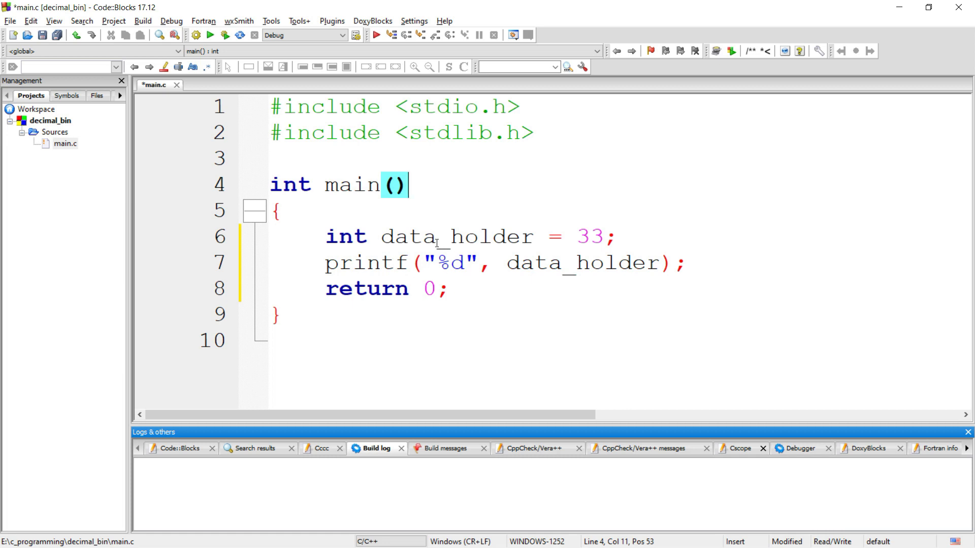
{"action": "double_click", "coordinate": [435, 237]}
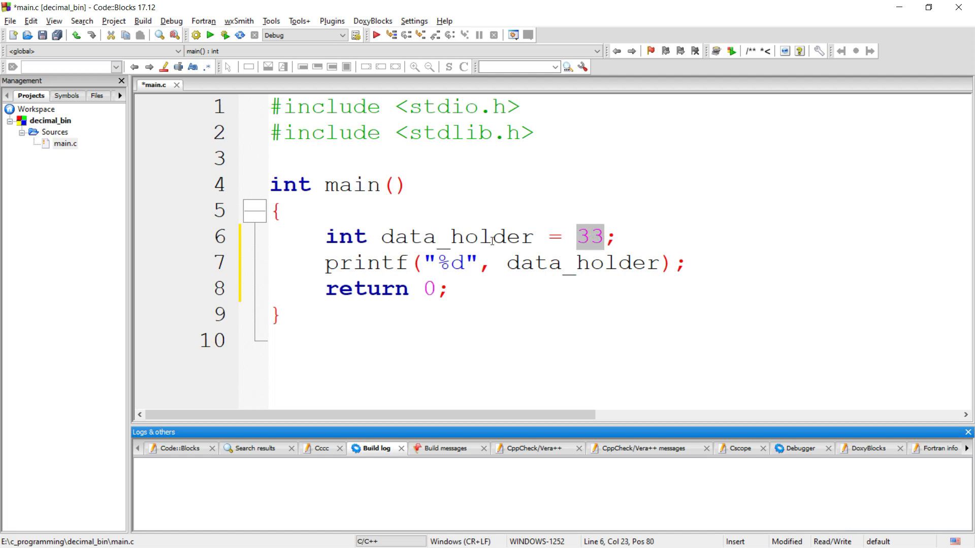
{"action": "mouse_move", "coordinate": [485, 238]}
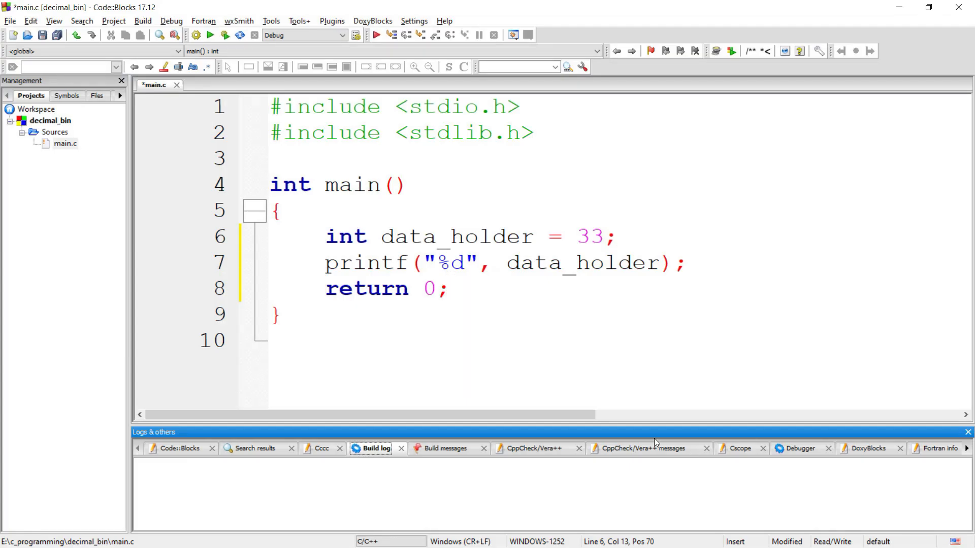
{"action": "double_click", "coordinate": [345, 237]}
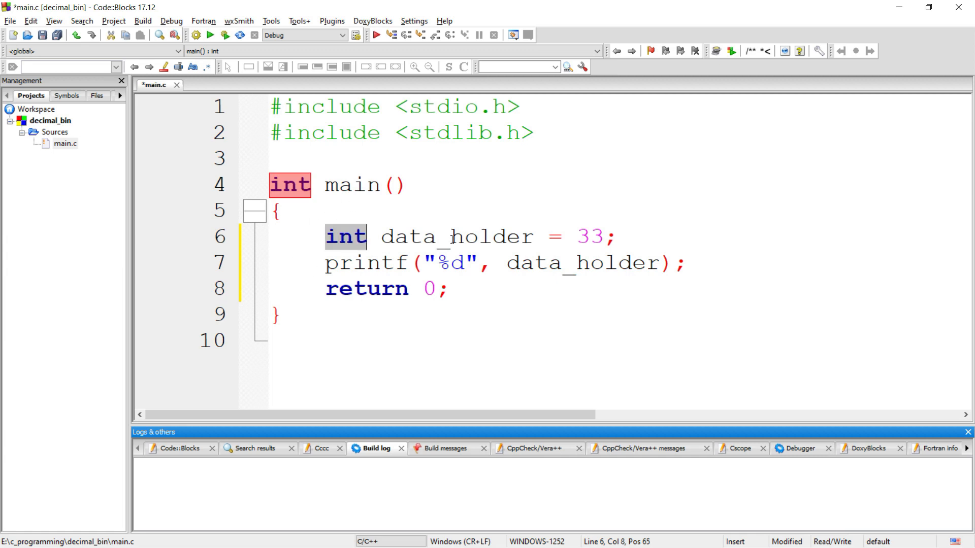
{"action": "double_click", "coordinate": [455, 237]}
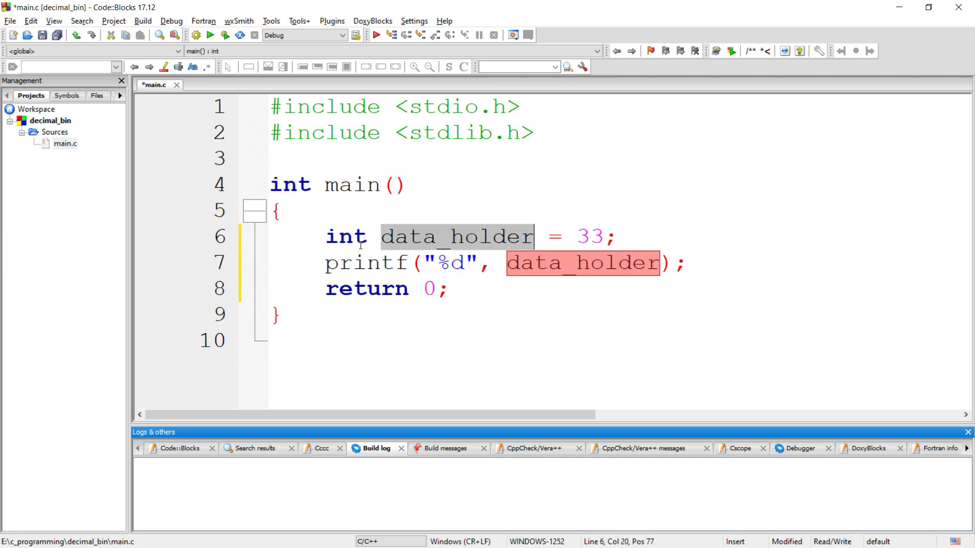
{"action": "mouse_move", "coordinate": [475, 230]}
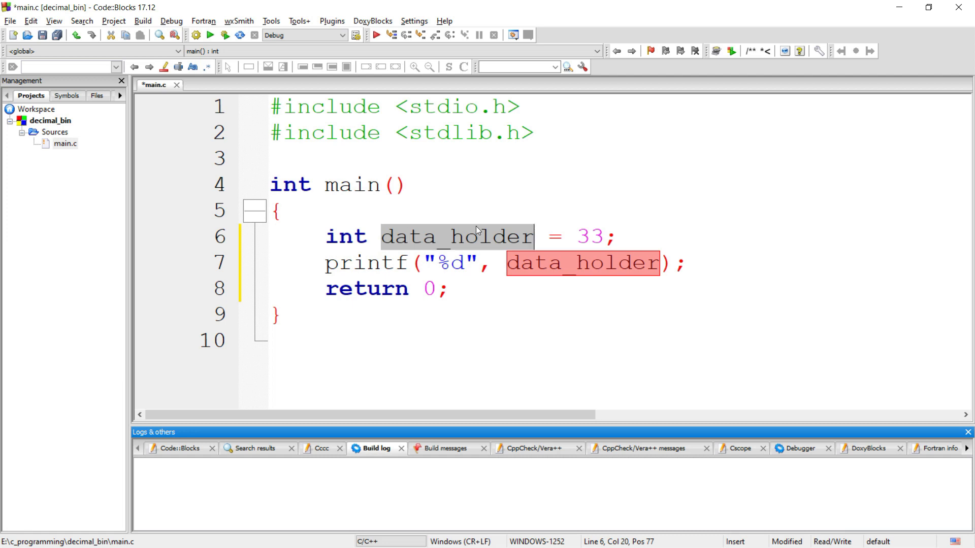
{"action": "left_click", "coordinate": [438, 237]}
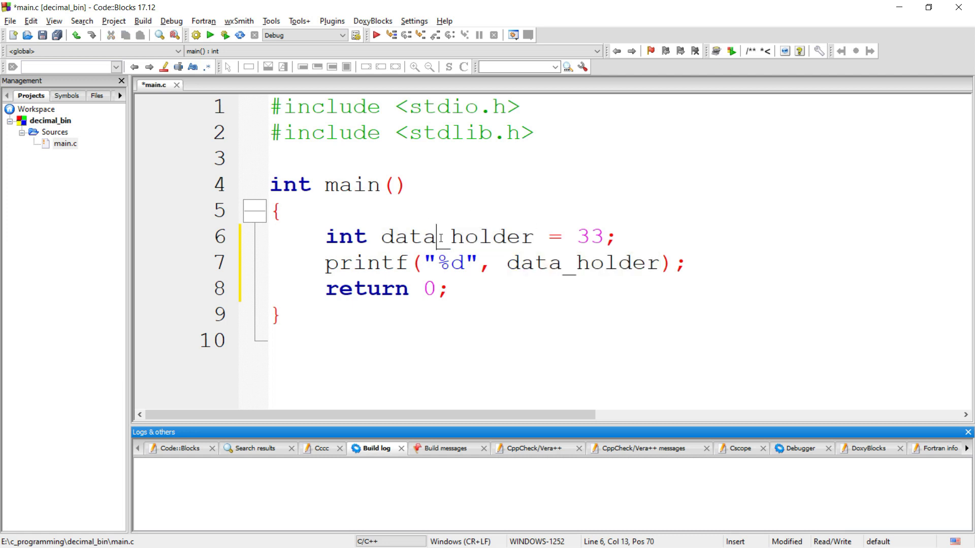
{"action": "key", "text": "alt+tab"}
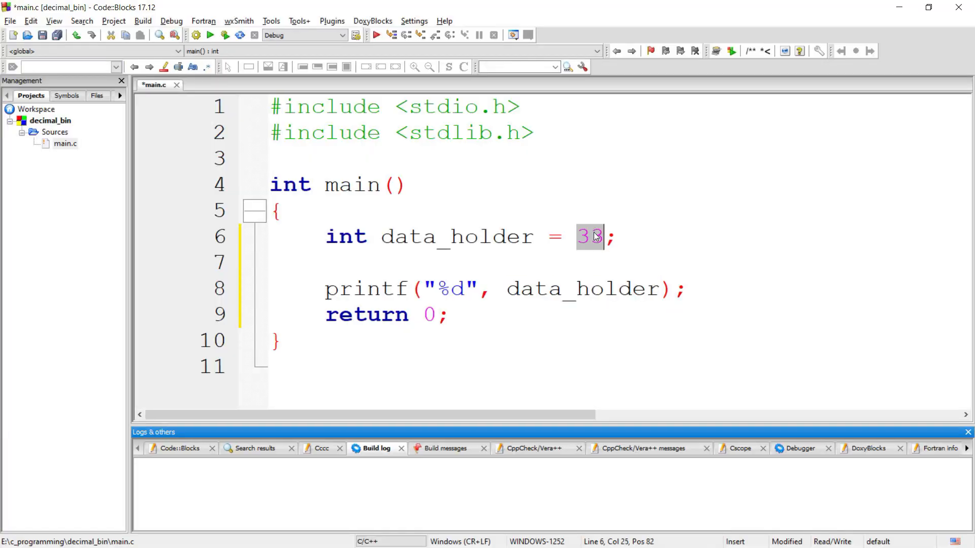
{"action": "type", "text": "3"}
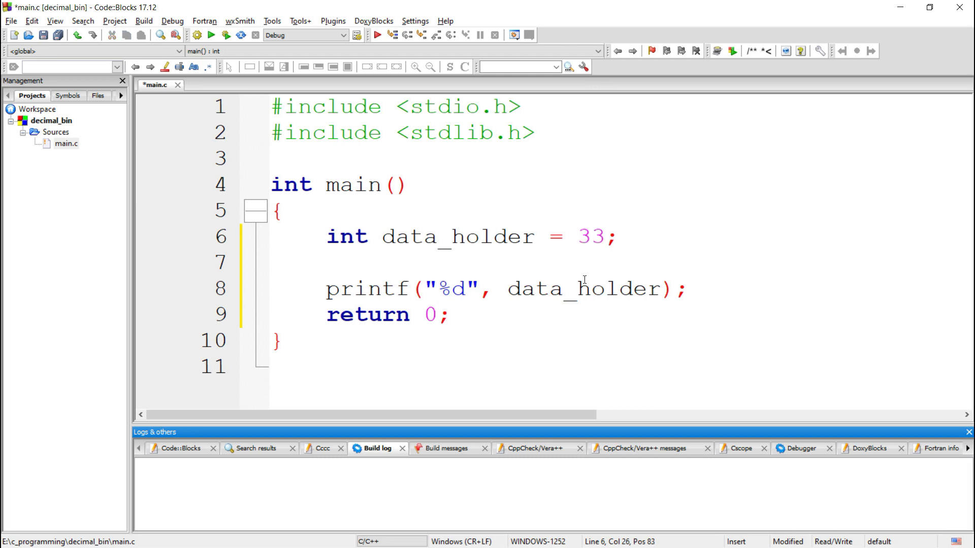
{"action": "double_click", "coordinate": [363, 289]}
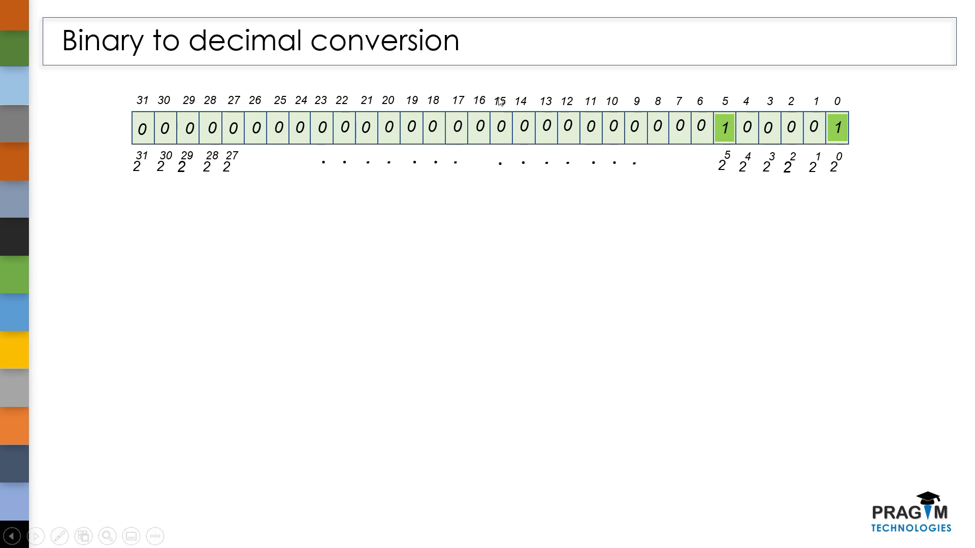
{"action": "mouse_move", "coordinate": [493, 104]}
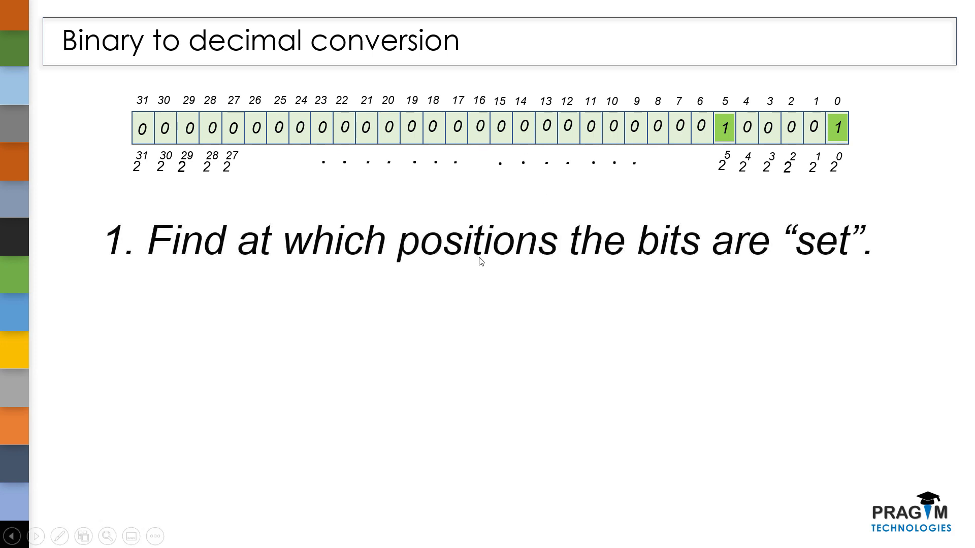
{"action": "mouse_move", "coordinate": [734, 250]}
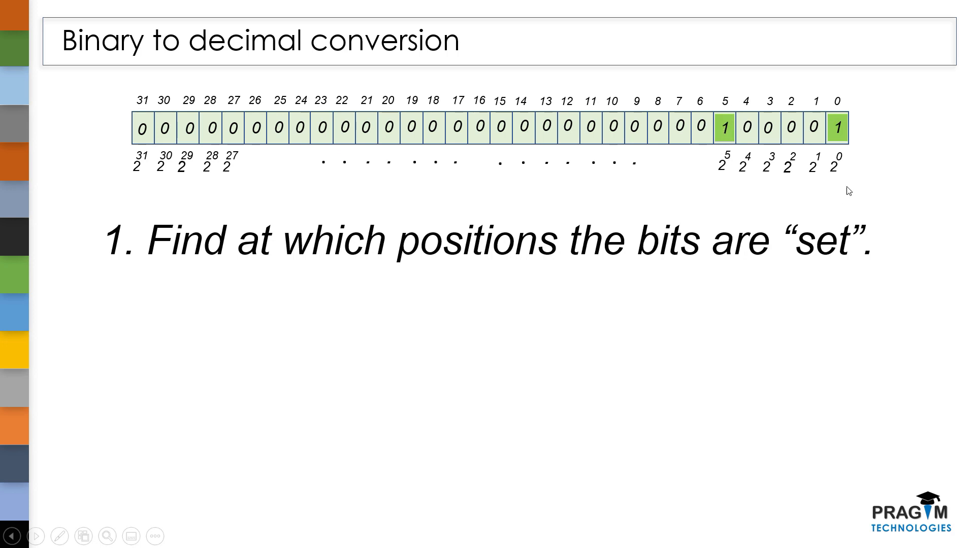
{"action": "mouse_move", "coordinate": [837, 153]}
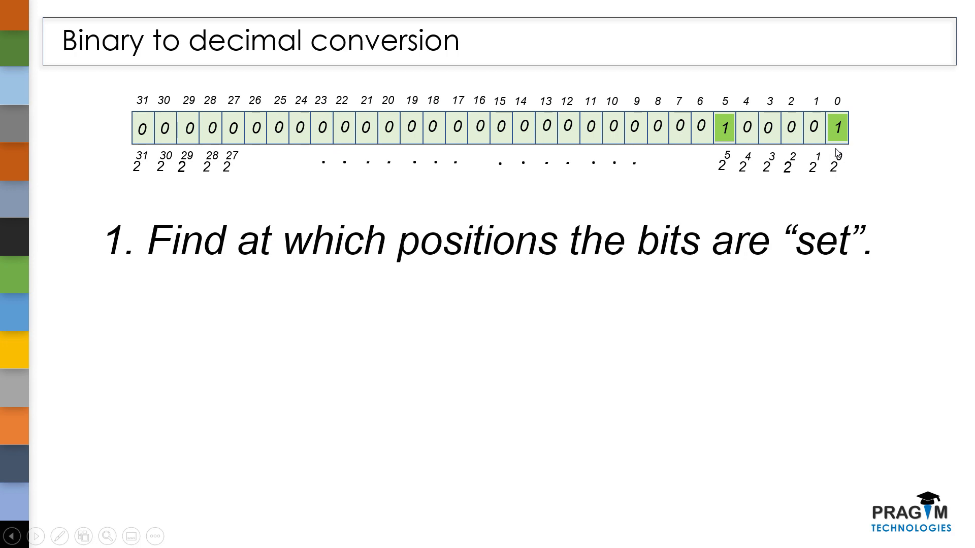
{"action": "mouse_move", "coordinate": [673, 266]}
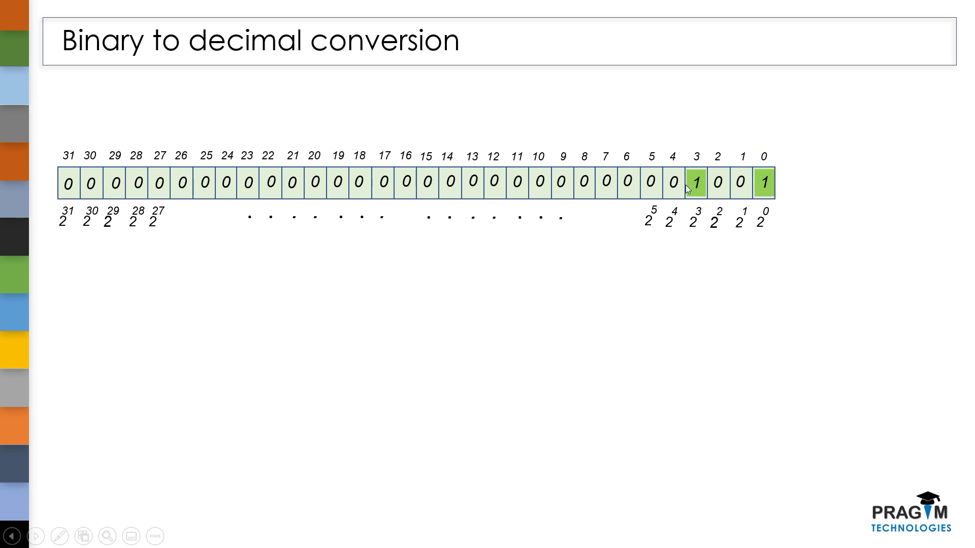
- Switch windows with Alt+Tab, ending up in Code::Blocks on the unedited main.c
{"action": "key", "text": "alt+tab"}
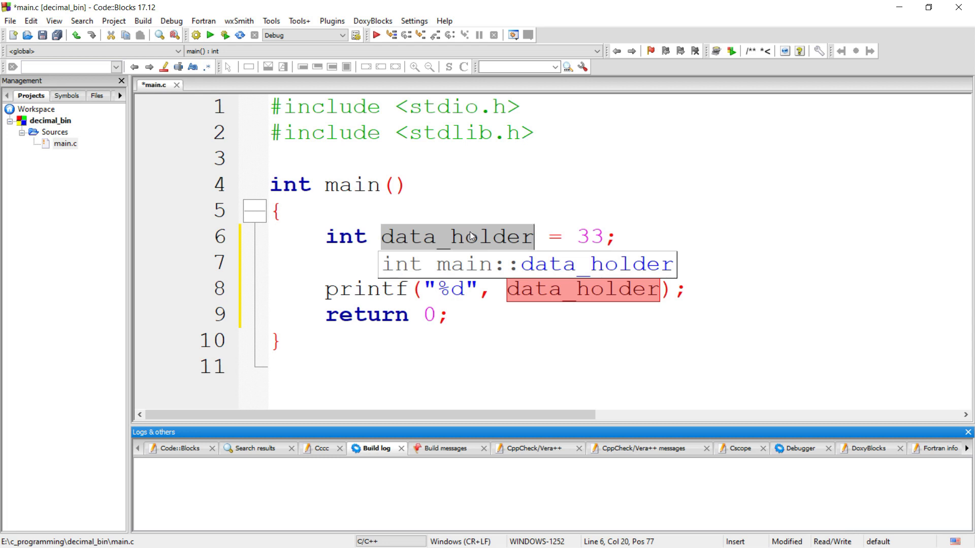
{"action": "mouse_move", "coordinate": [471, 236]}
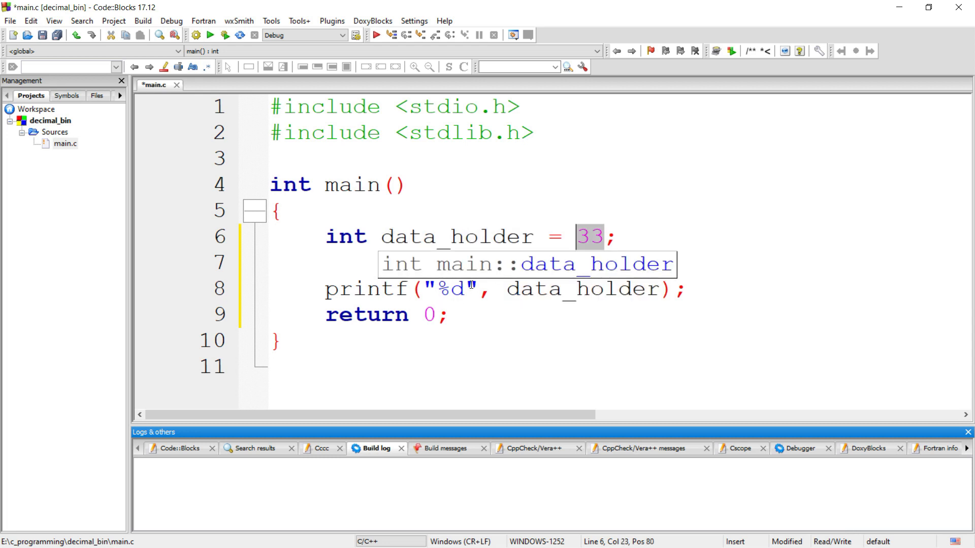
{"action": "left_click", "coordinate": [615, 237]}
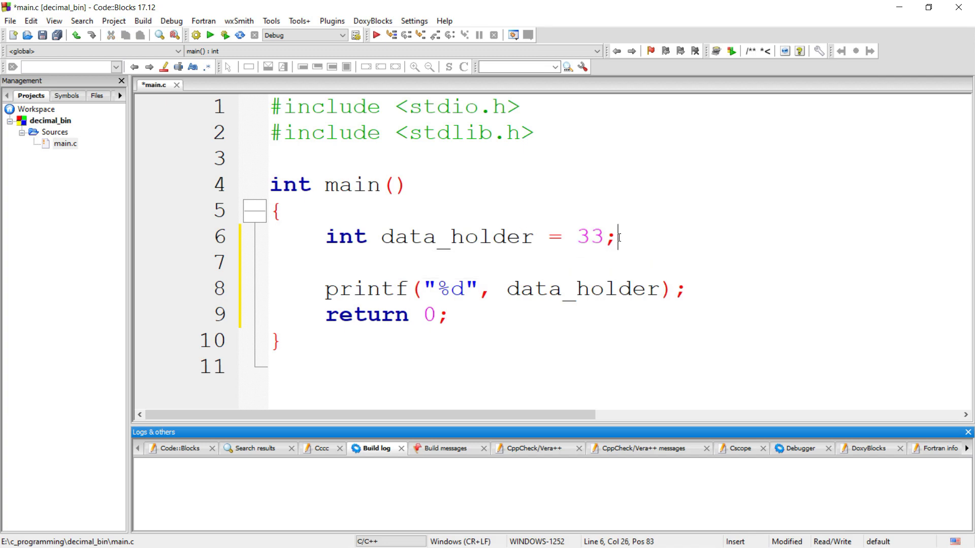